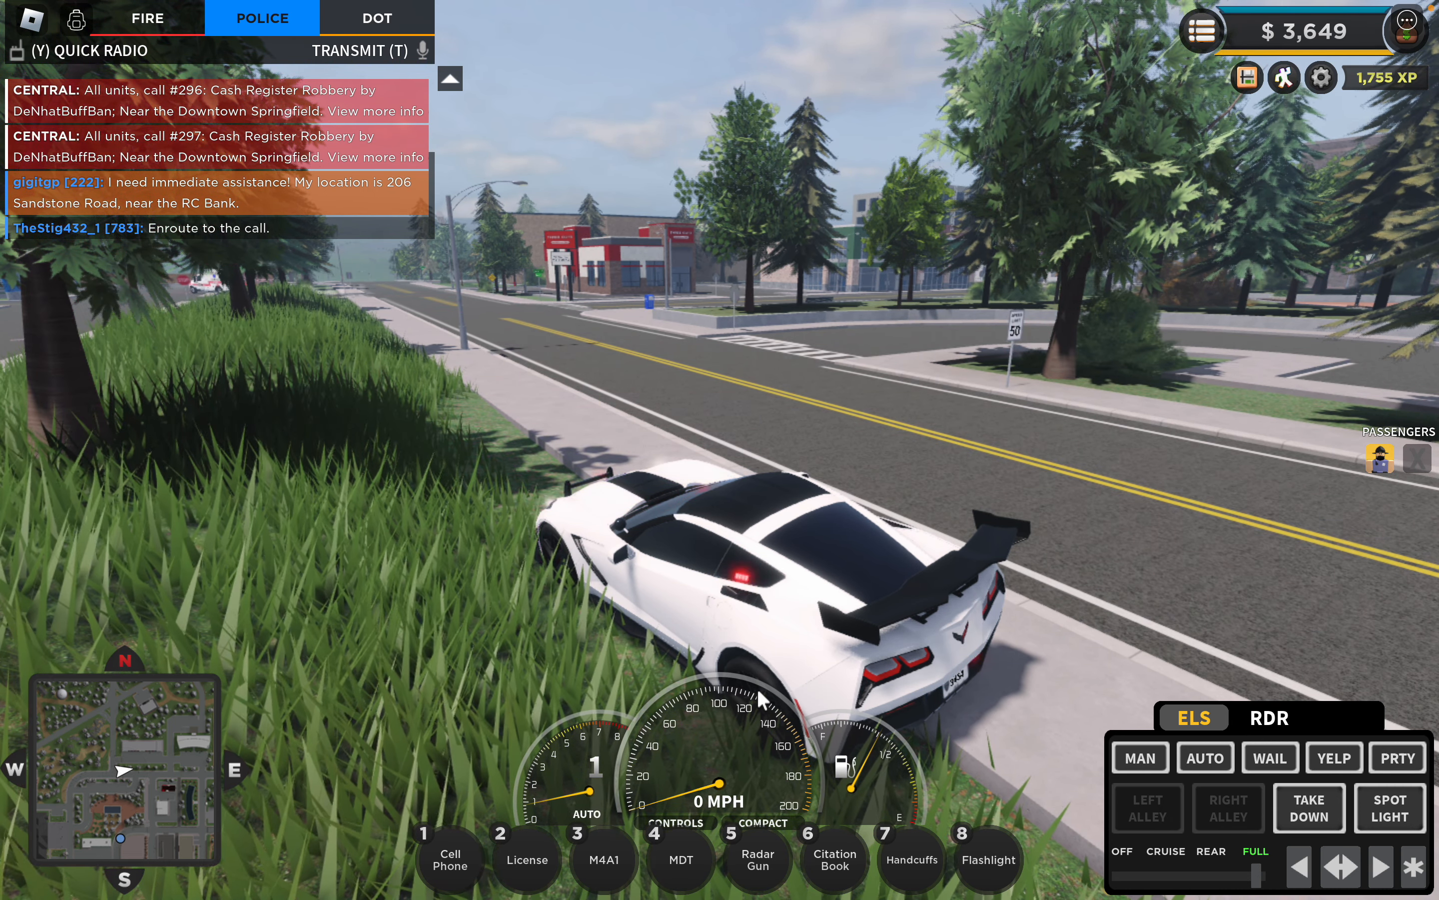
Step: View the updated county map from the HUD, then close it
{"action": "key", "text": "w"}
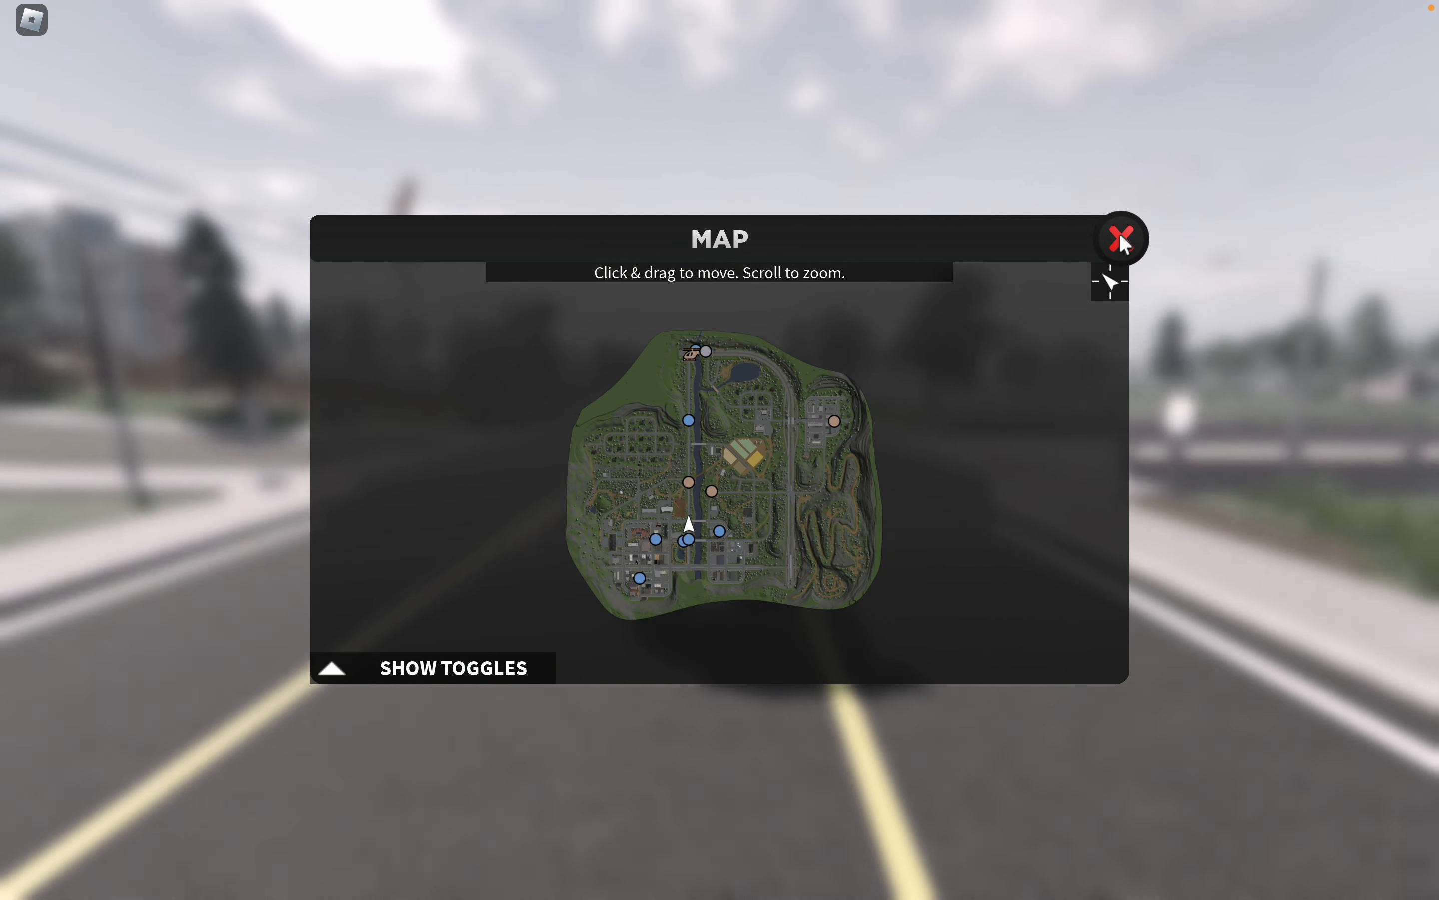
{"action": "left_click", "coordinate": [1120, 238]}
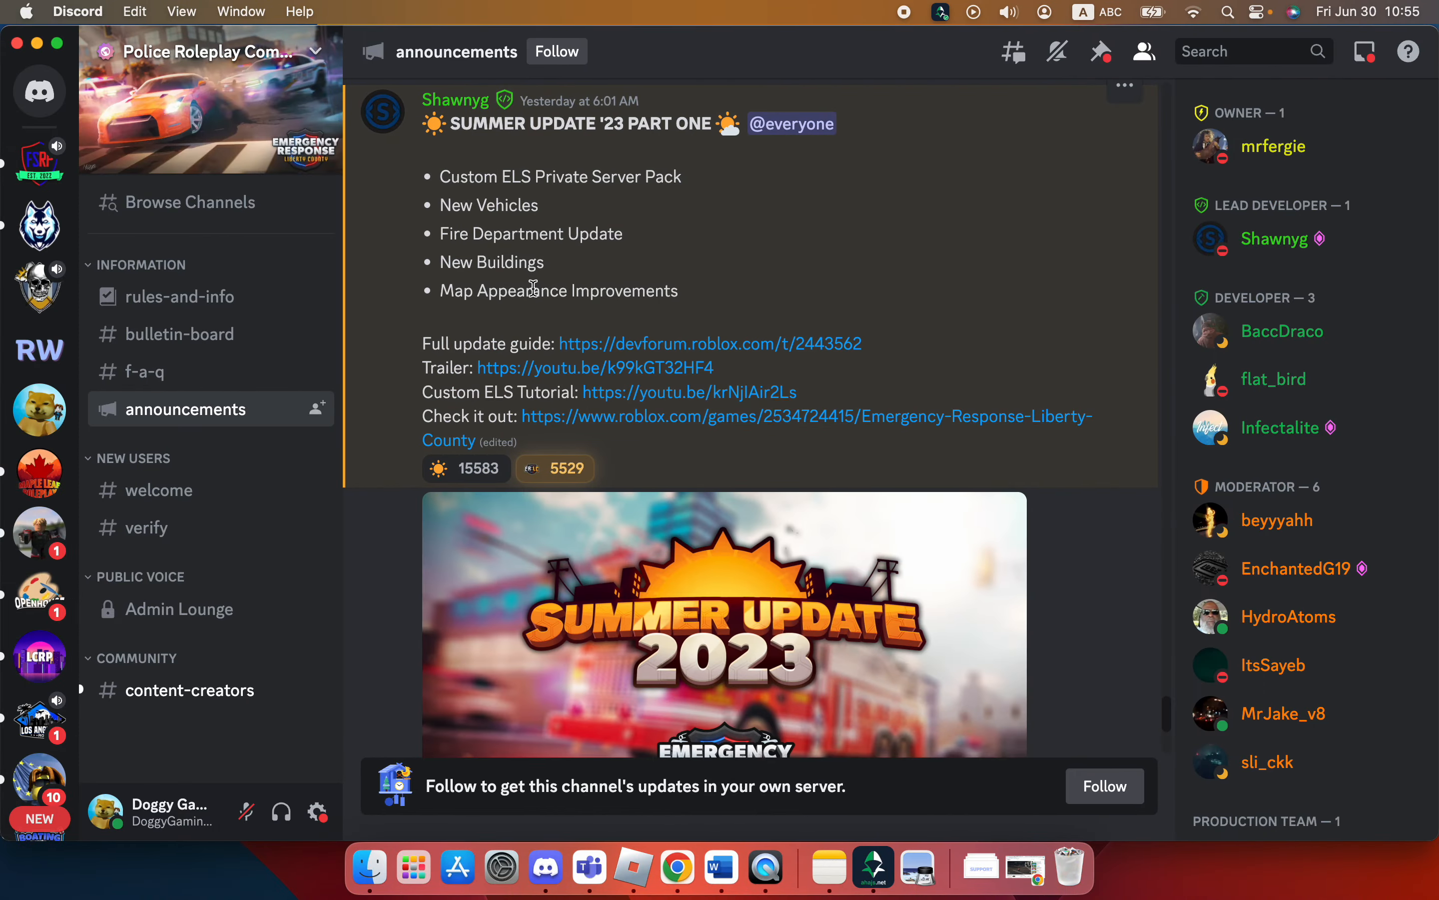
{"action": "mouse_move", "coordinate": [551, 148]}
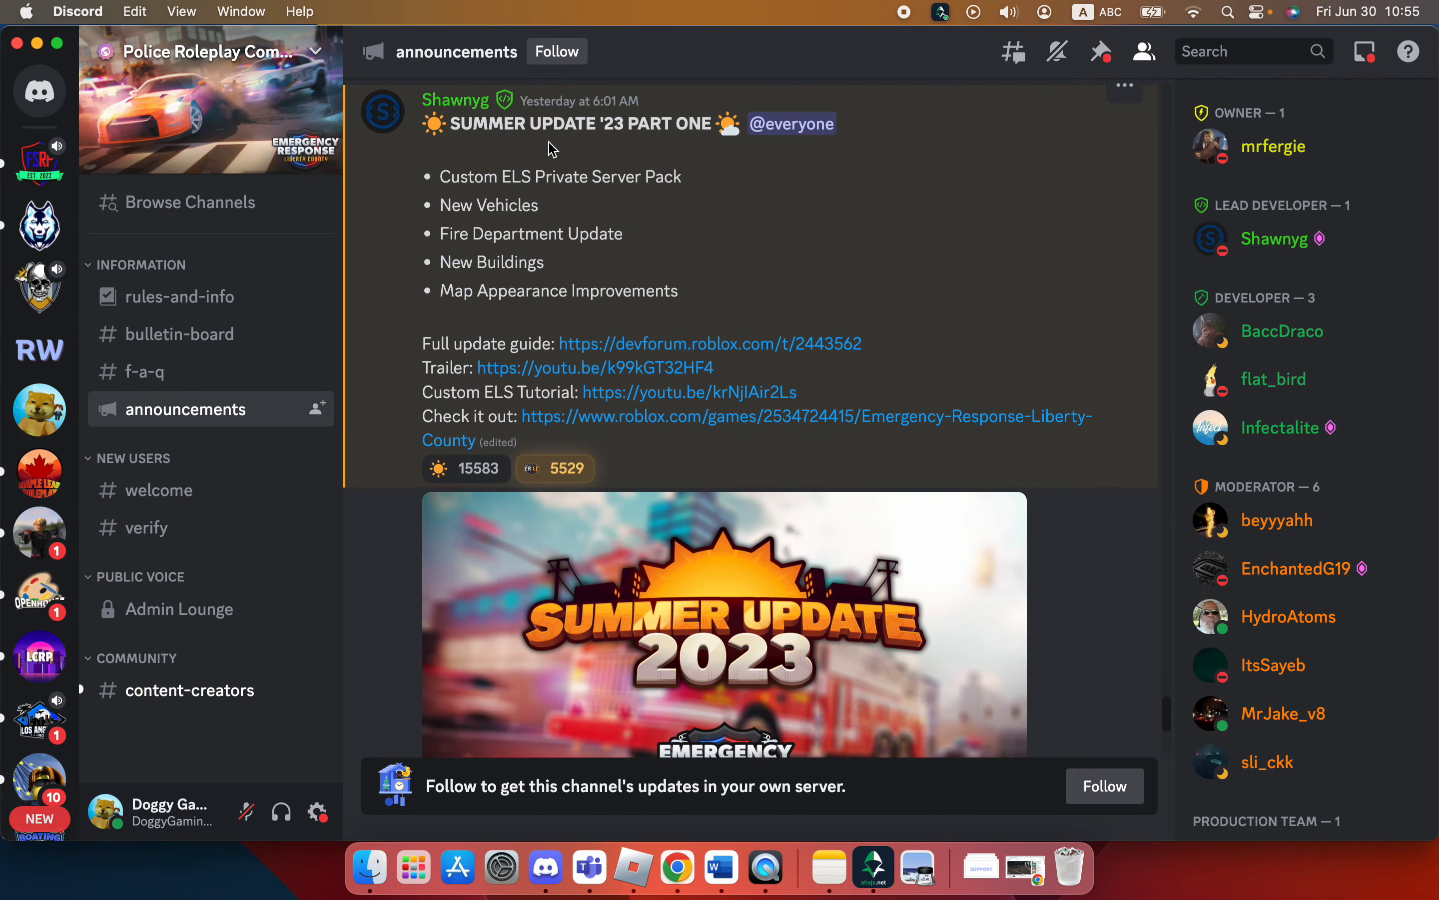